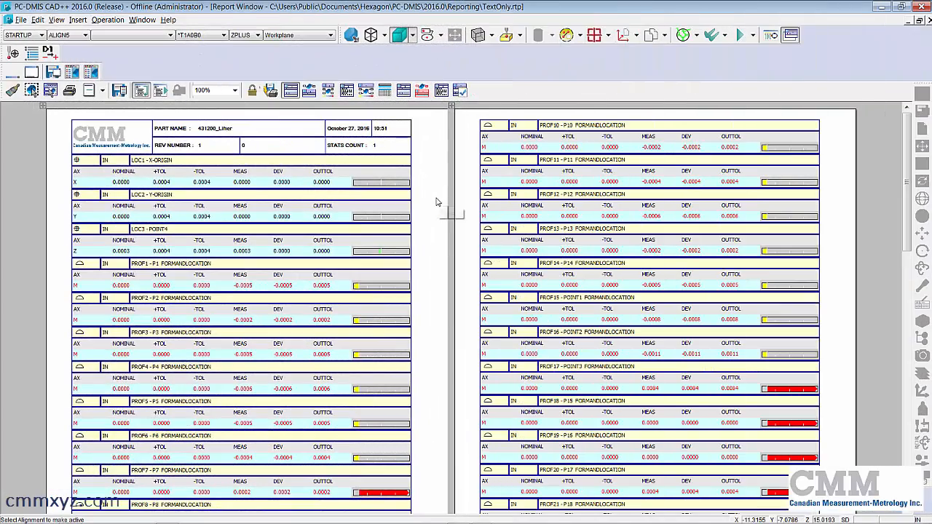
{"action": "mouse_move", "coordinate": [187, 349]}
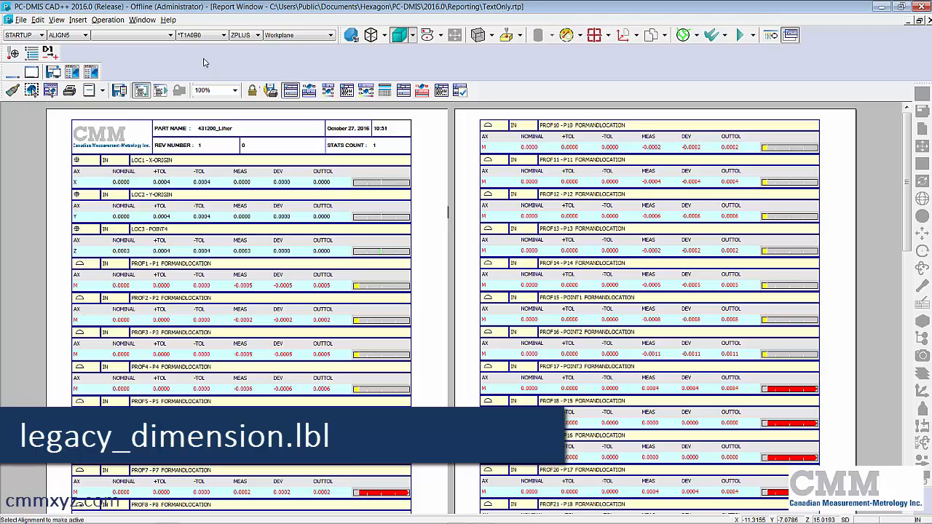
Show the File menu to reach the Reporting edit commands
{"action": "left_click", "coordinate": [20, 20]}
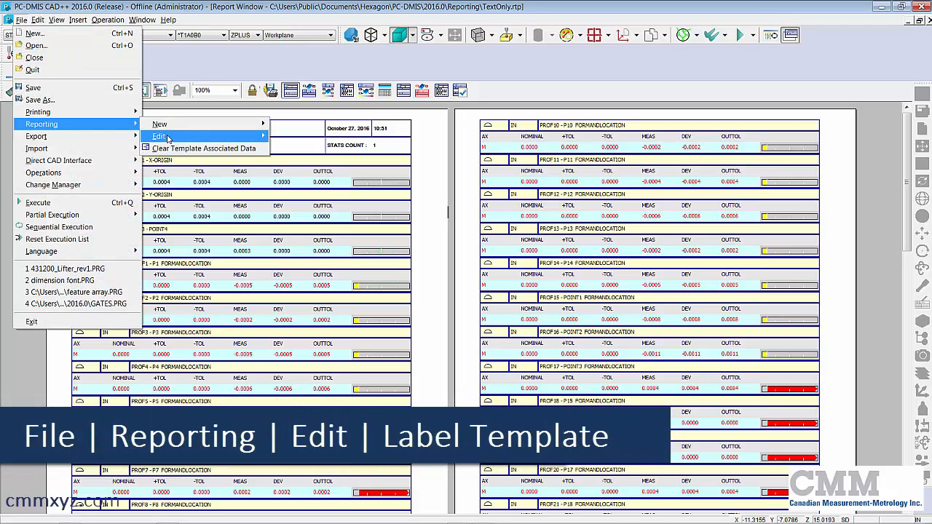
Choose Reporting > Edit > Label Template to list the available label template files
{"action": "left_click", "coordinate": [159, 137]}
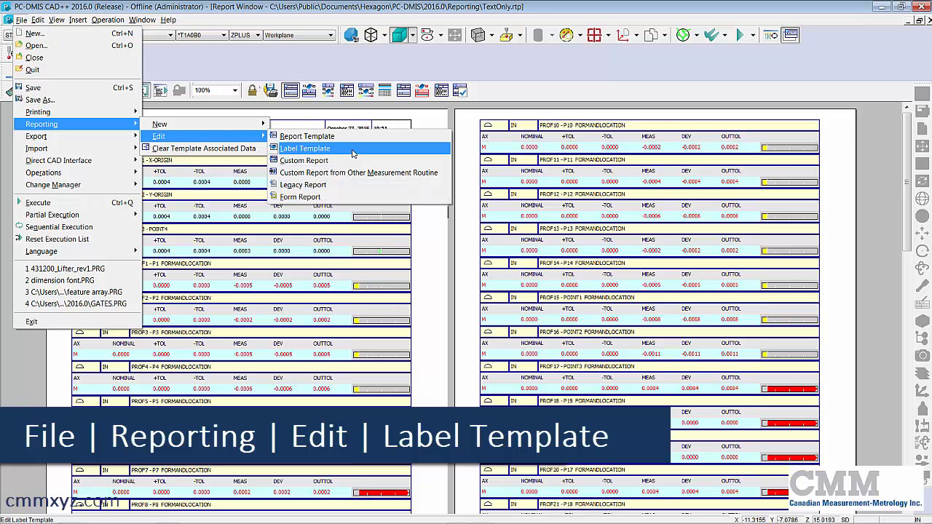
{"action": "left_click", "coordinate": [306, 148]}
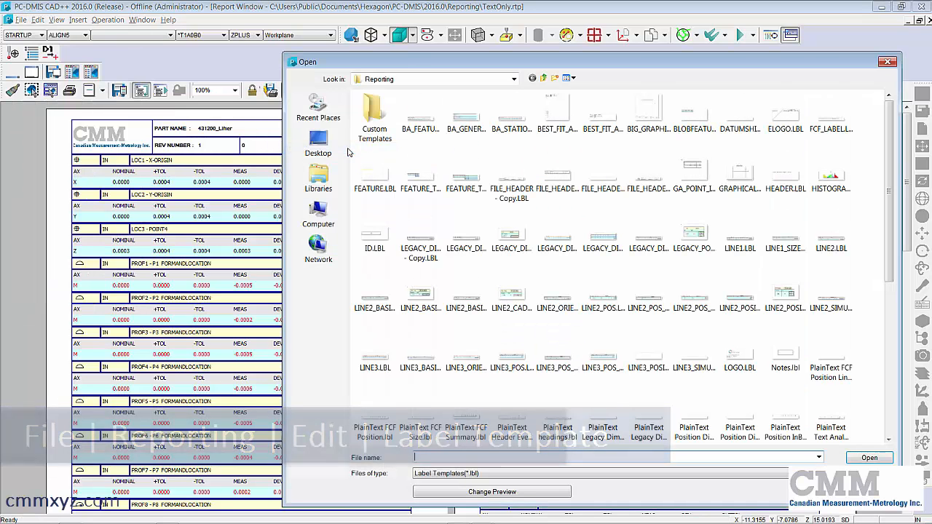
{"action": "mouse_move", "coordinate": [612, 73]}
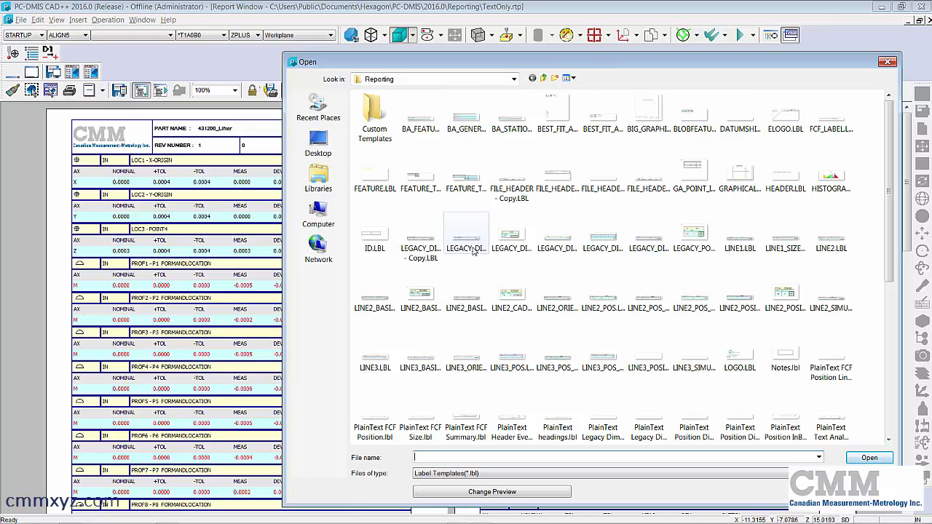
{"action": "mouse_move", "coordinate": [466, 233]}
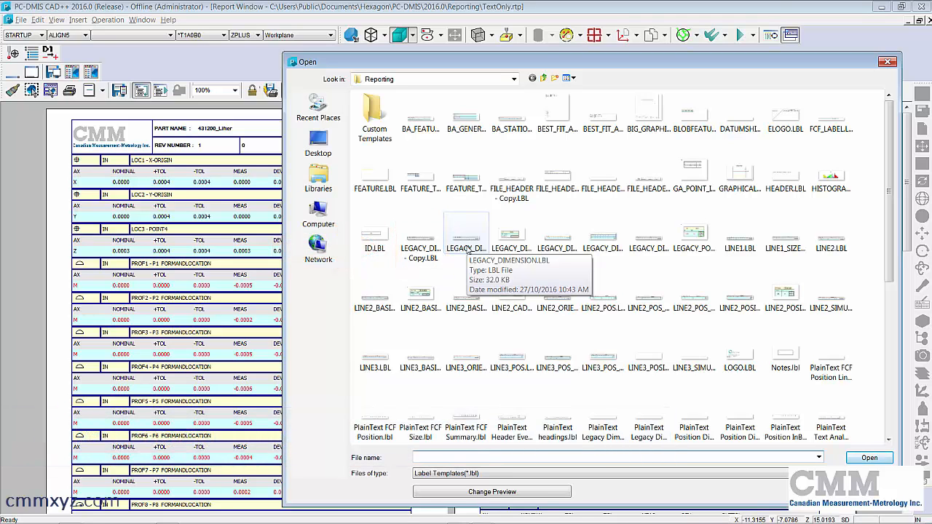
Load LEGACY_DIMENSION.LBL in the Label Template Editor and switch to Edit Mode showing its cell expressions
{"action": "double_click", "coordinate": [466, 233]}
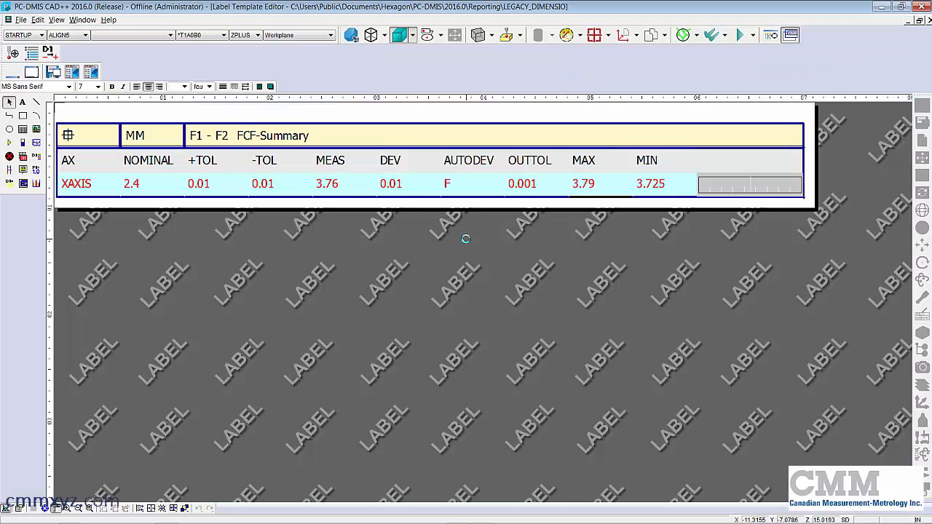
{"action": "mouse_move", "coordinate": [852, 181]}
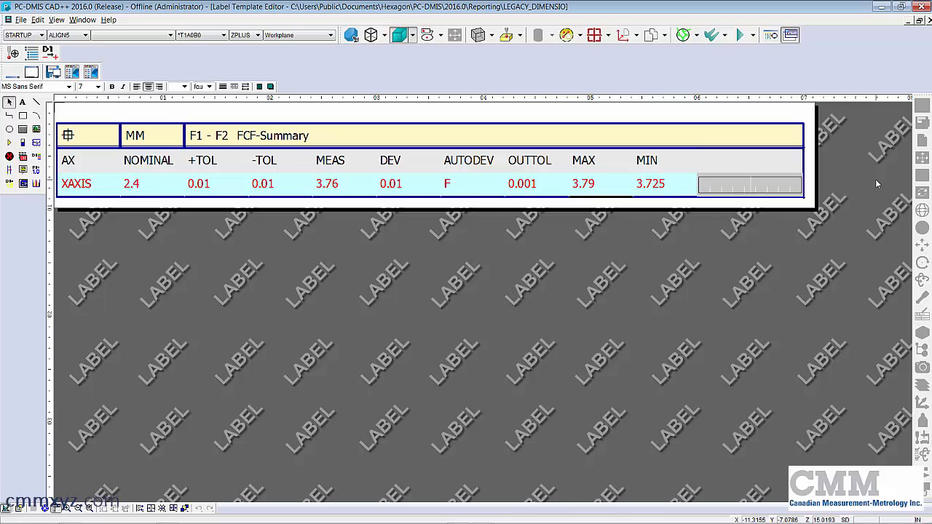
{"action": "left_click", "coordinate": [522, 184]}
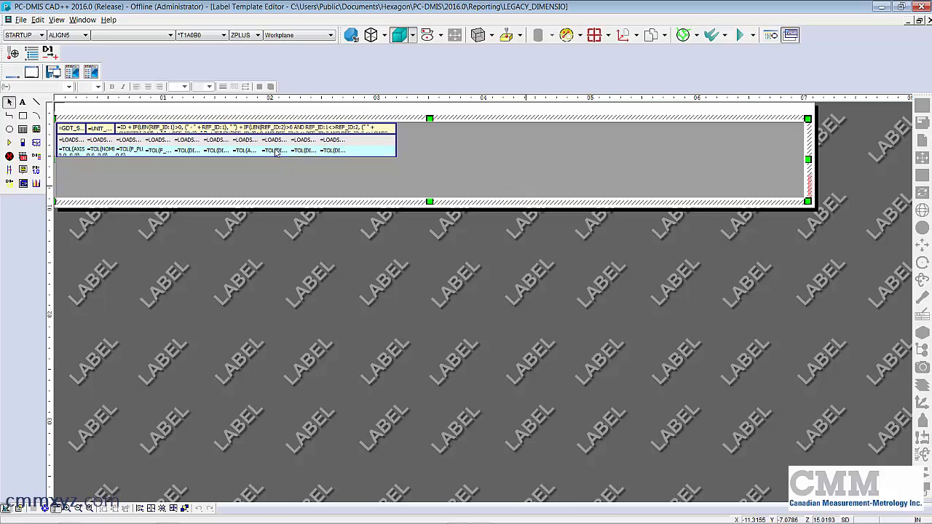
Edit the OUTTOL cell (Row 3, Column 8) expression to print its value in a large bold font
{"action": "left_click", "coordinate": [274, 150]}
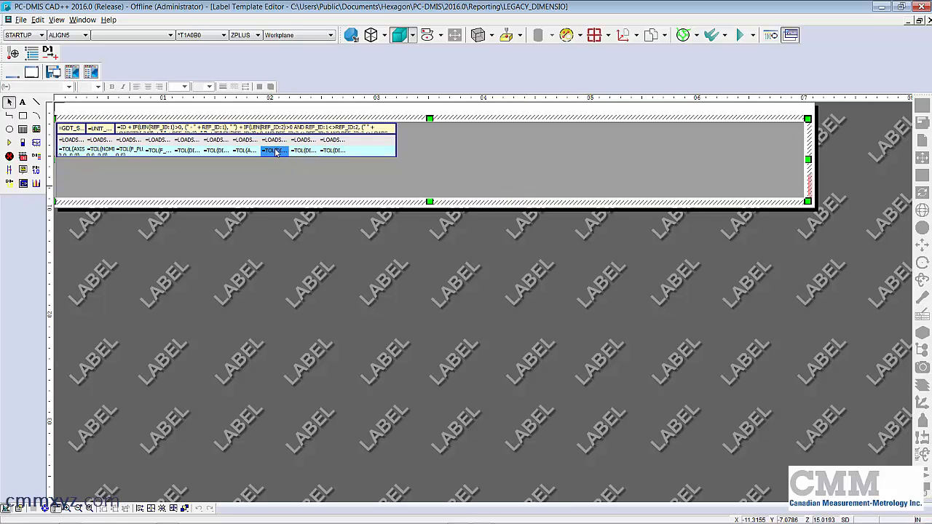
{"action": "double_click", "coordinate": [272, 150]}
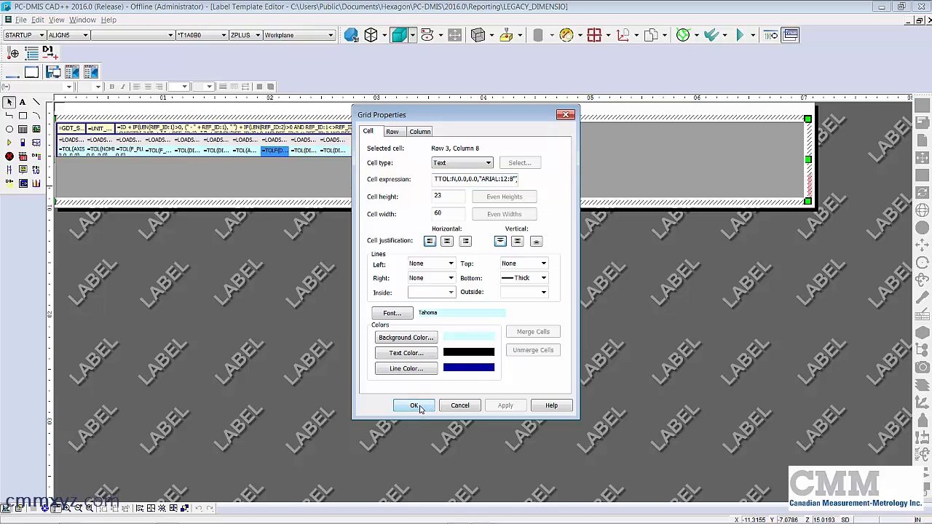
{"action": "left_click", "coordinate": [414, 405]}
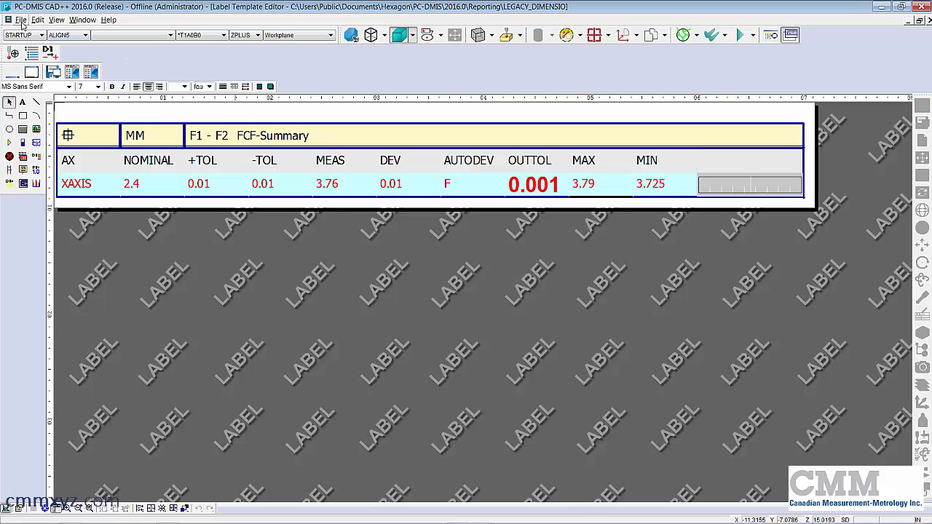
Save the edited LEGACY_DIMENSION template and close the Label Template Editor
{"action": "left_click", "coordinate": [20, 21]}
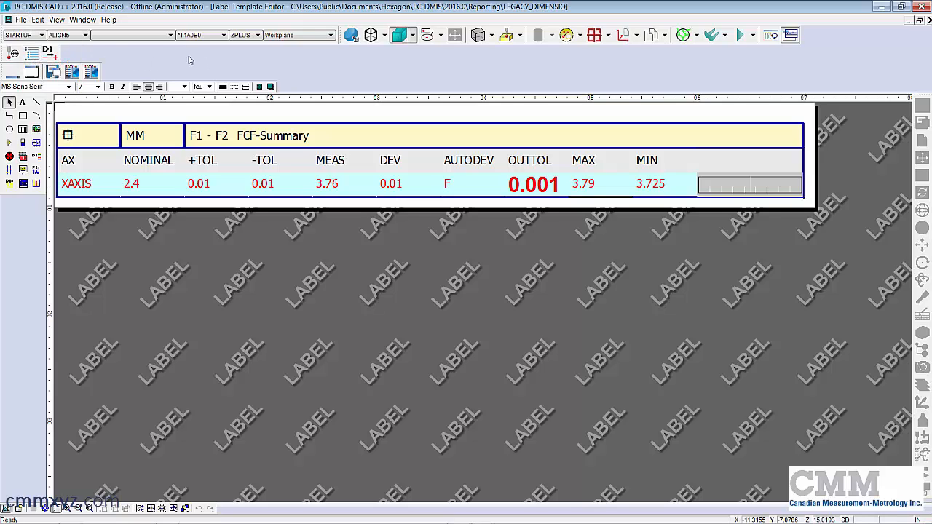
{"action": "left_click", "coordinate": [83, 20]}
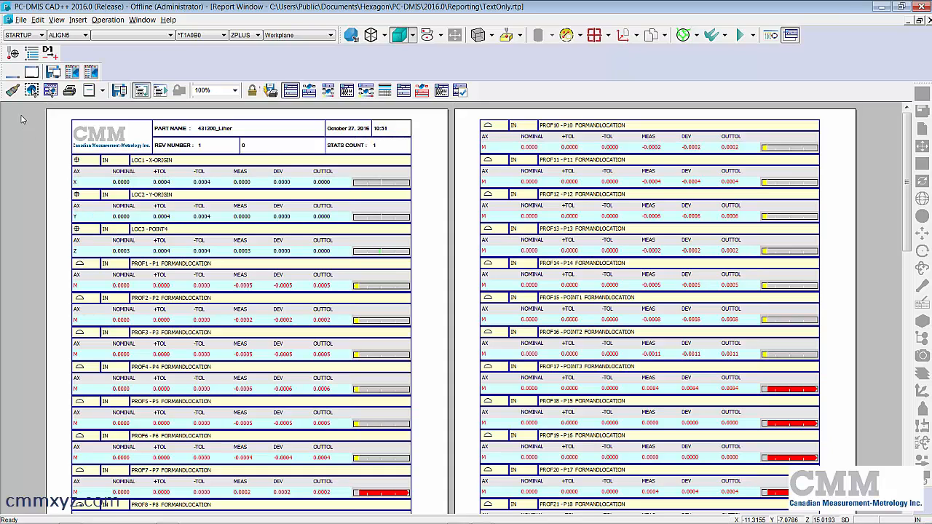
Redraw the report so every OUTTOL value prints in large bold text
{"action": "left_click", "coordinate": [12, 90]}
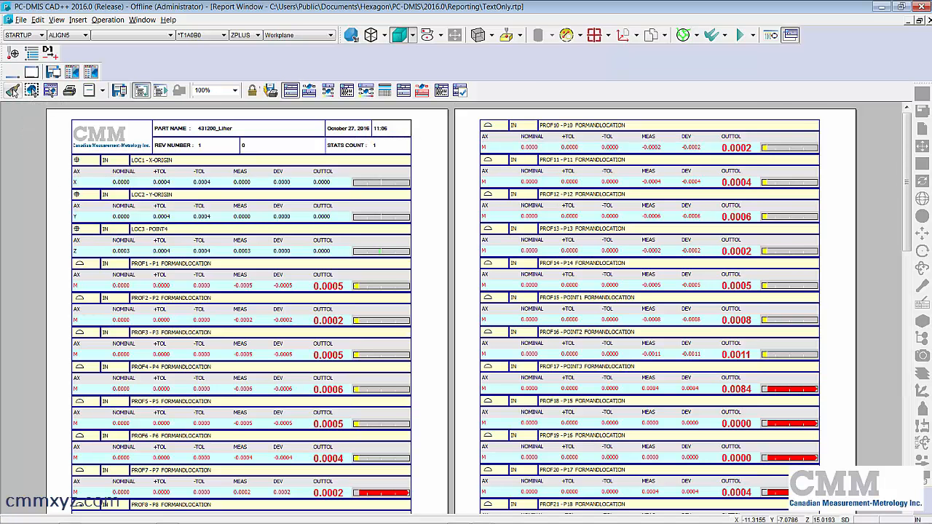